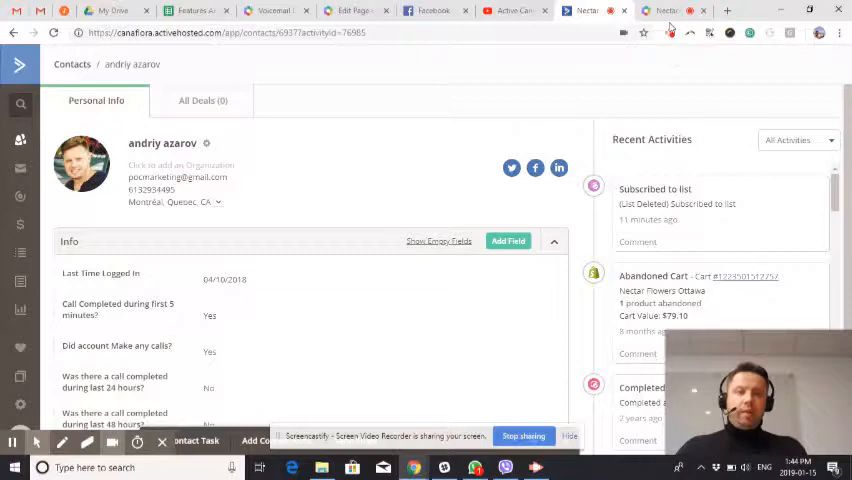
# Bring up the NectarDesk dashboard from the ActiveCampaign contact record.
pyautogui.click(656, 12)
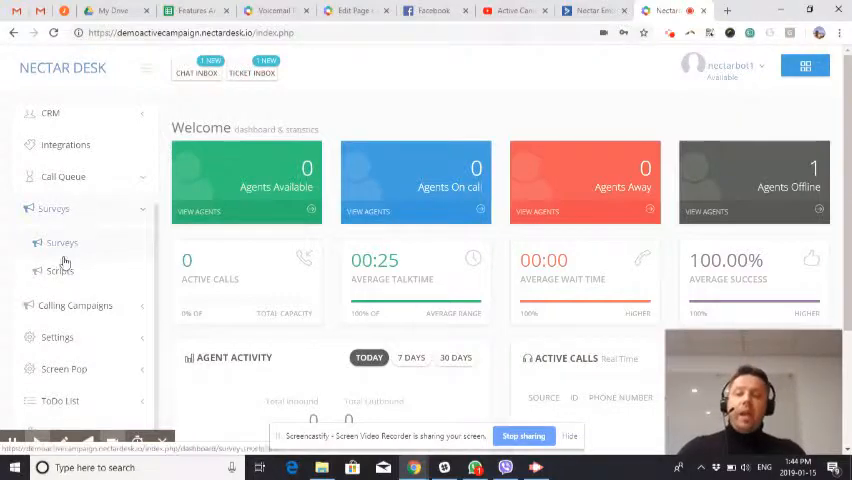
# Review the Test script's welcome message and Step 2 questions with keypress and timeout settings.
pyautogui.click(60, 272)
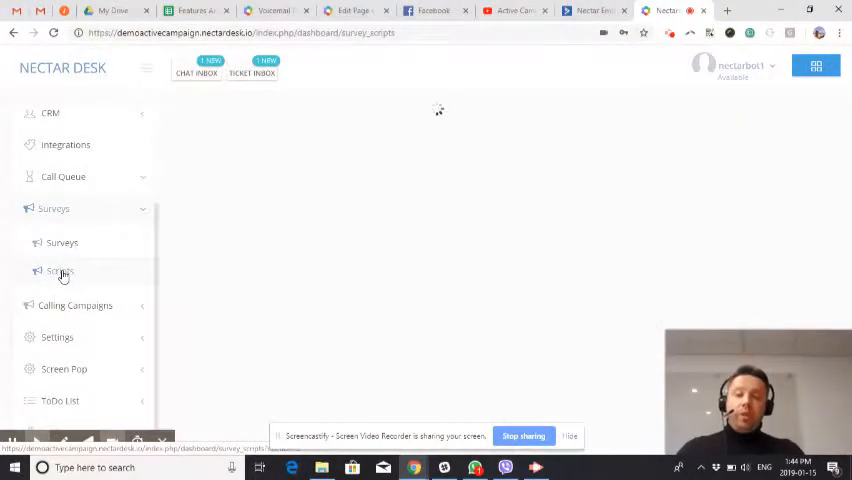
pyautogui.click(60, 272)
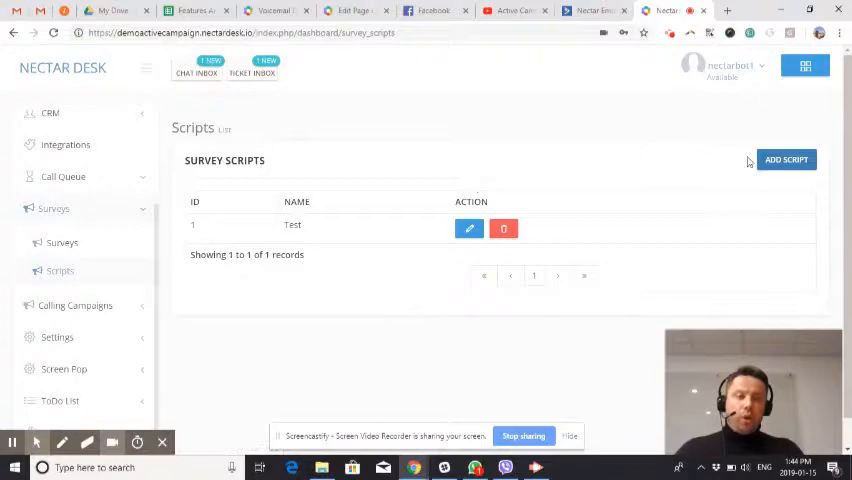
pyautogui.click(468, 228)
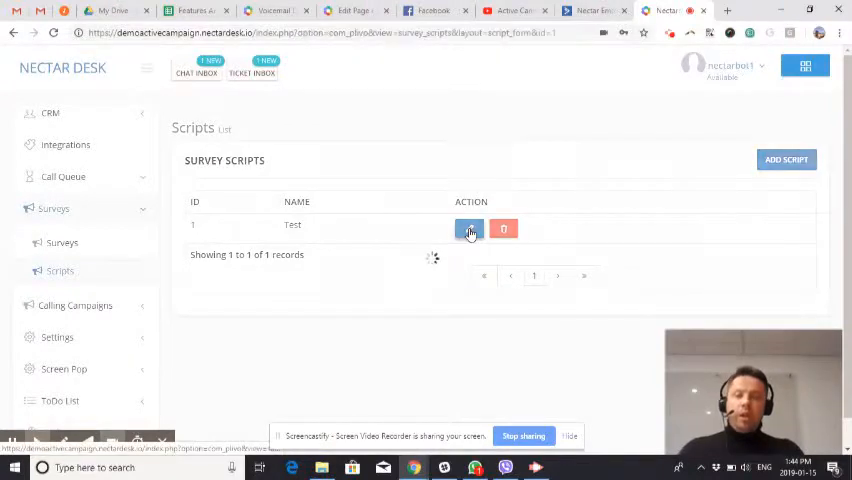
pyautogui.click(468, 228)
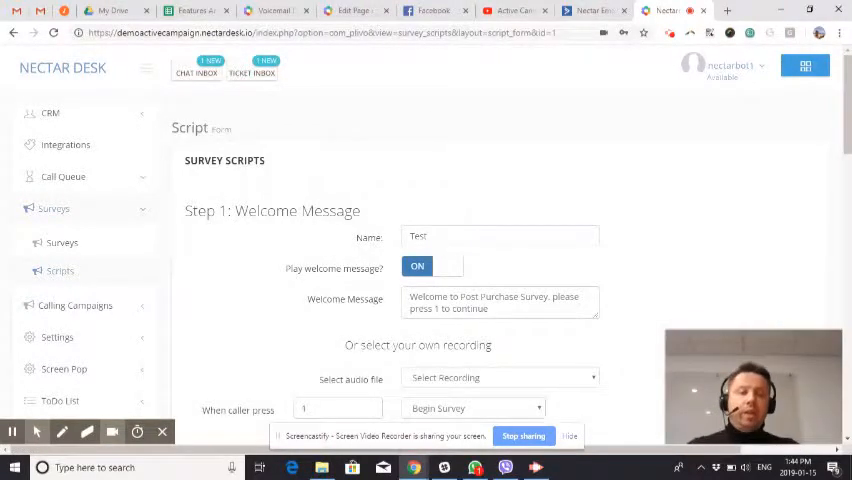
pyautogui.scroll(-3)
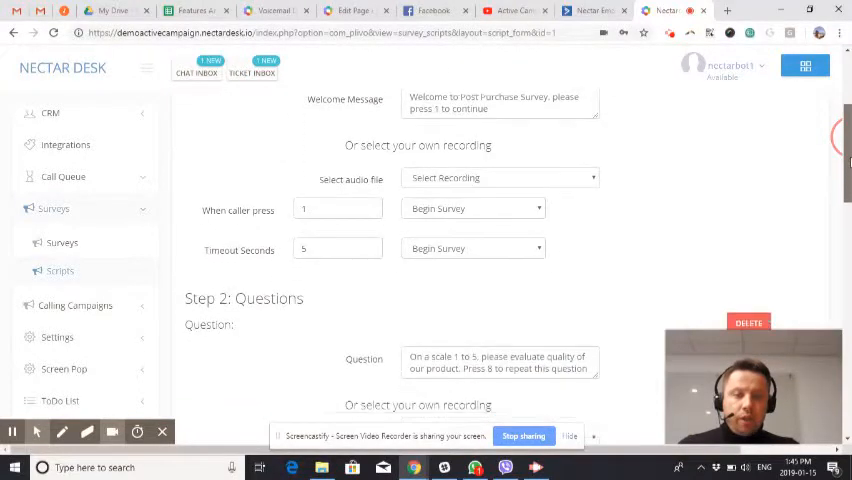
pyautogui.scroll(-3)
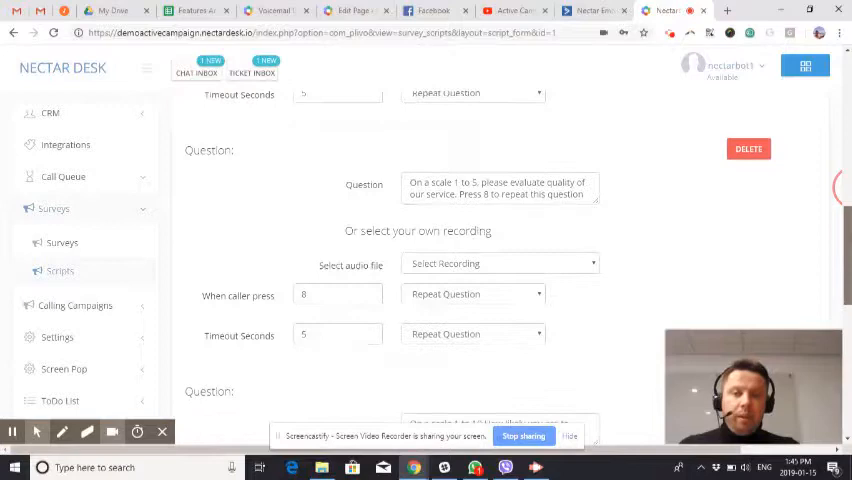
pyautogui.scroll(-3)
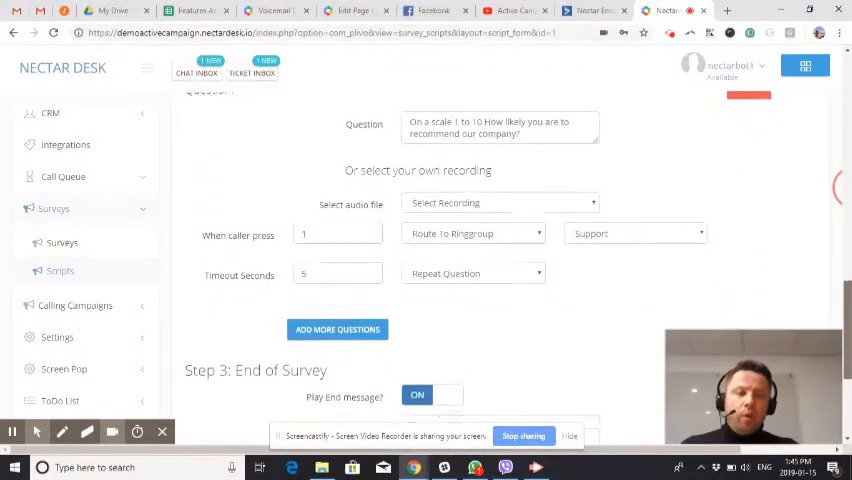
pyautogui.scroll(-3)
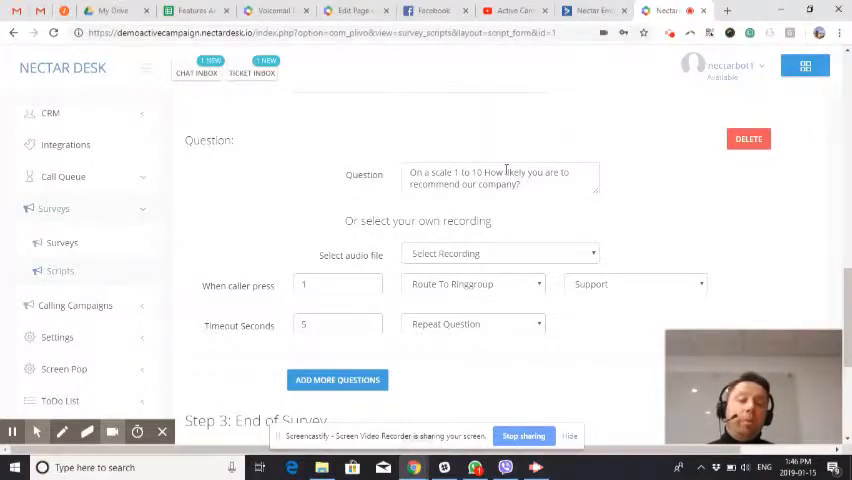
pyautogui.moveTo(236, 230)
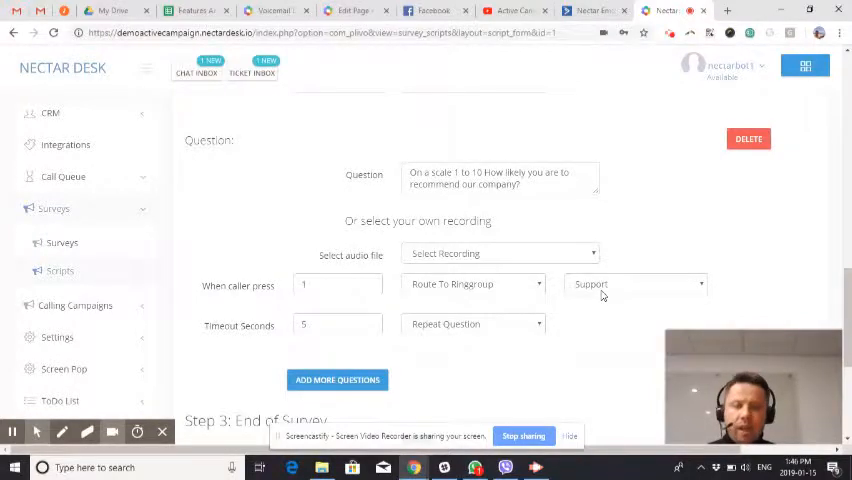
pyautogui.moveTo(800, 254)
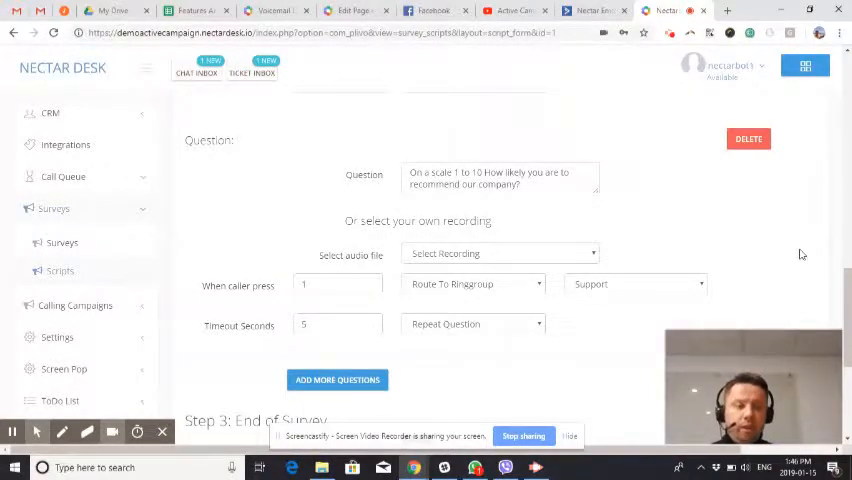
pyautogui.scroll(-3)
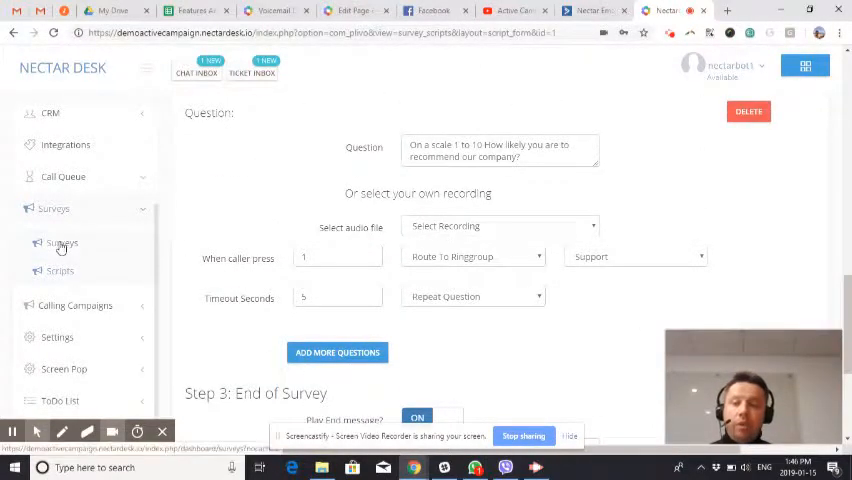
# Review AC Ongoing Survey's form, which uses the Test script with ongoing campaign enabled.
pyautogui.click(62, 244)
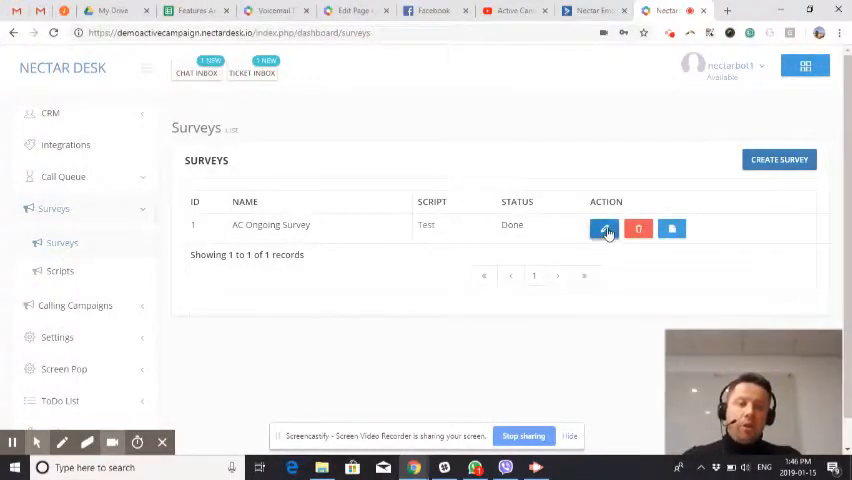
pyautogui.click(604, 228)
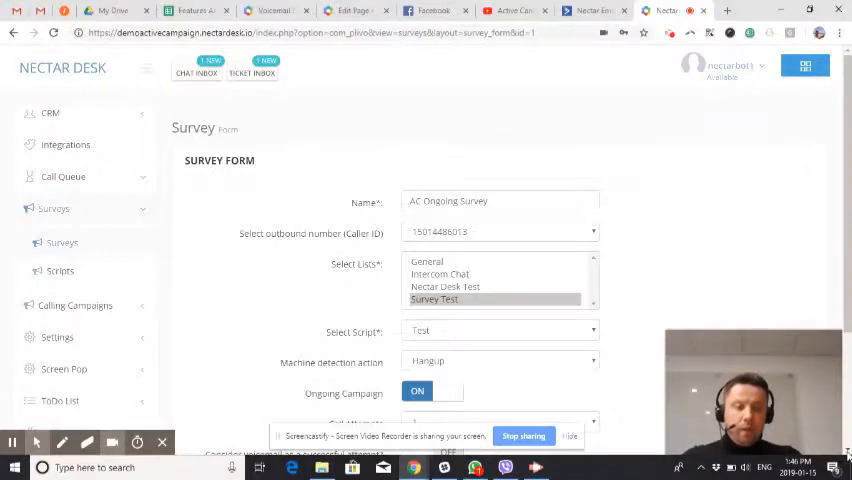
pyautogui.scroll(-3)
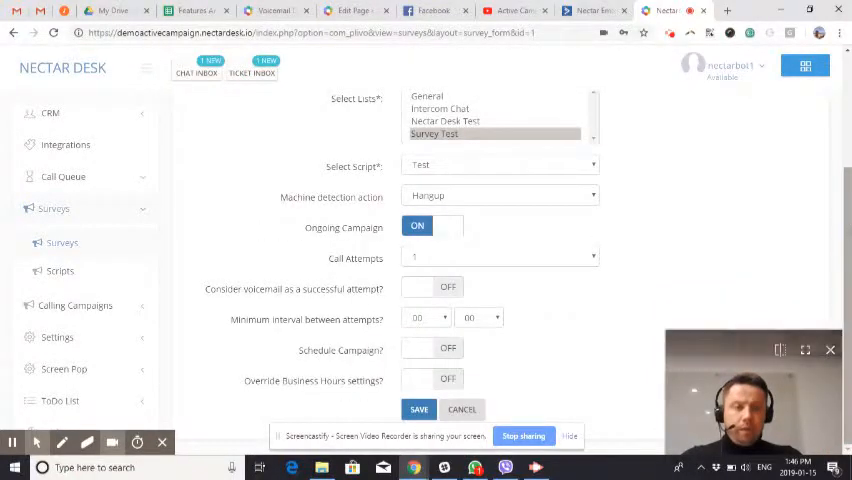
pyautogui.scroll(3)
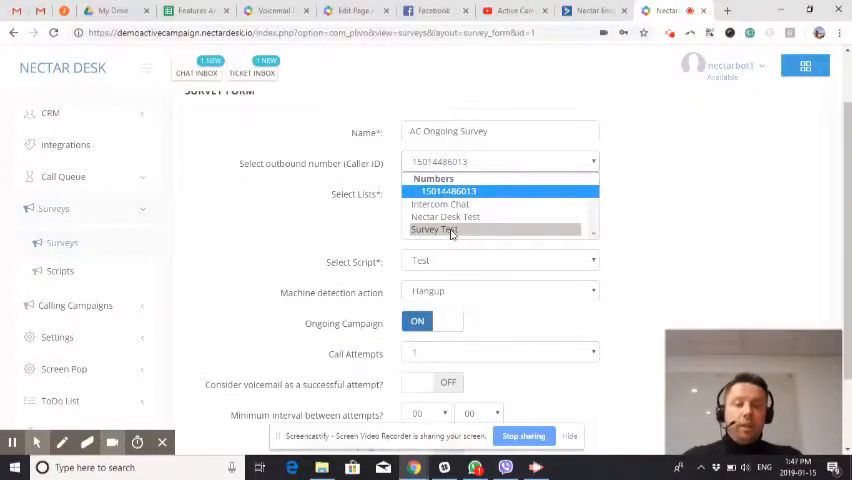
pyautogui.click(434, 228)
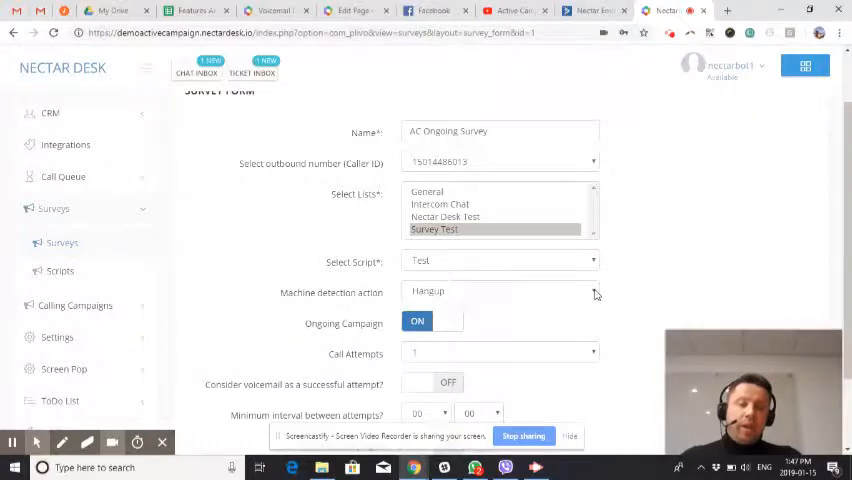
pyautogui.click(500, 292)
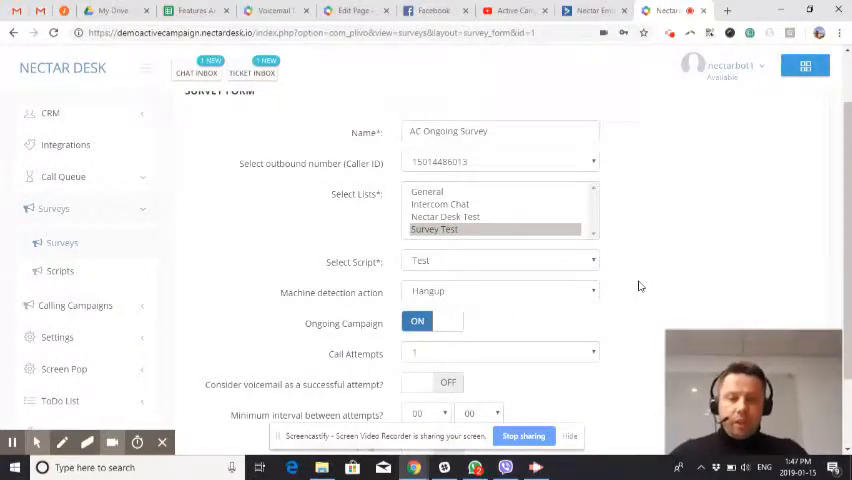
# Scroll through the remaining ongoing survey form options before heading back to ActiveCampaign.
pyautogui.scroll(-3)
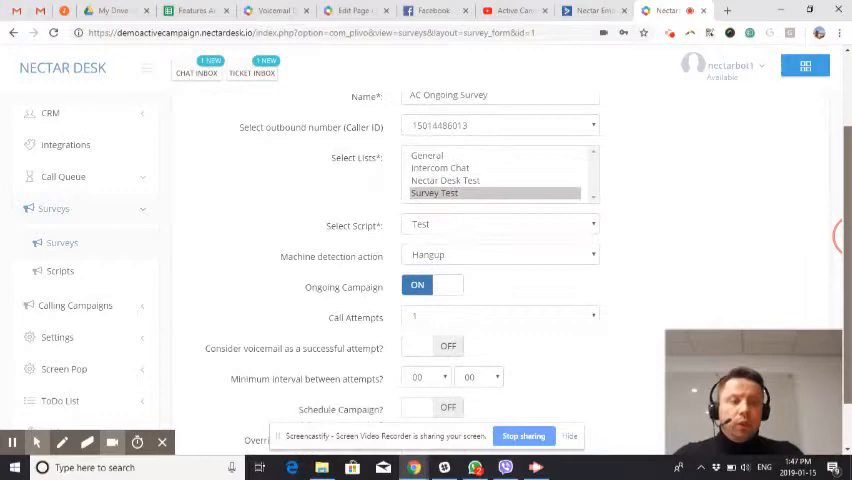
pyautogui.scroll(-3)
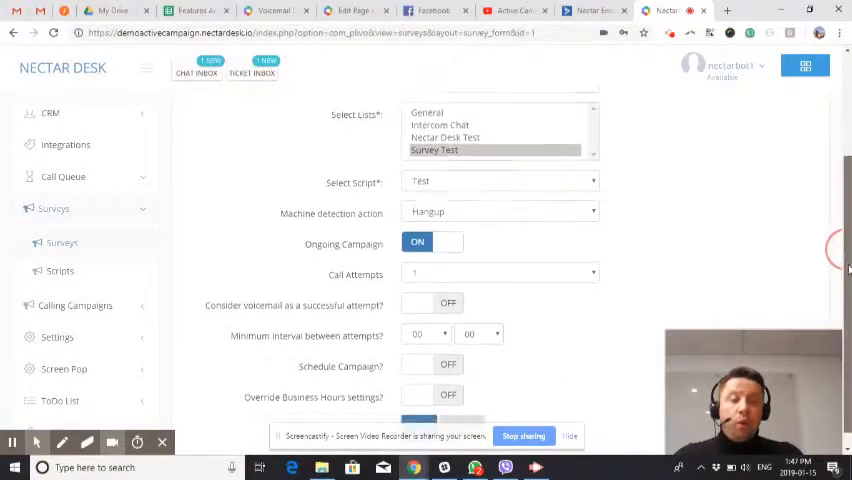
pyautogui.scroll(-3)
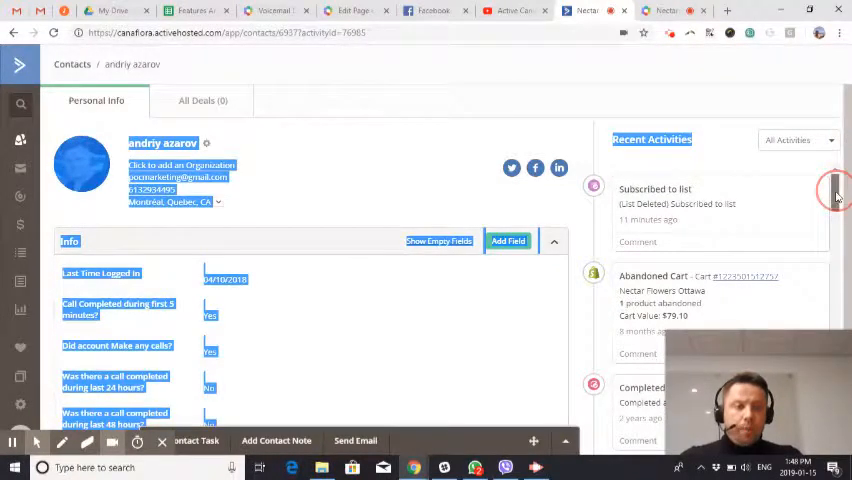
pyautogui.scroll(-3)
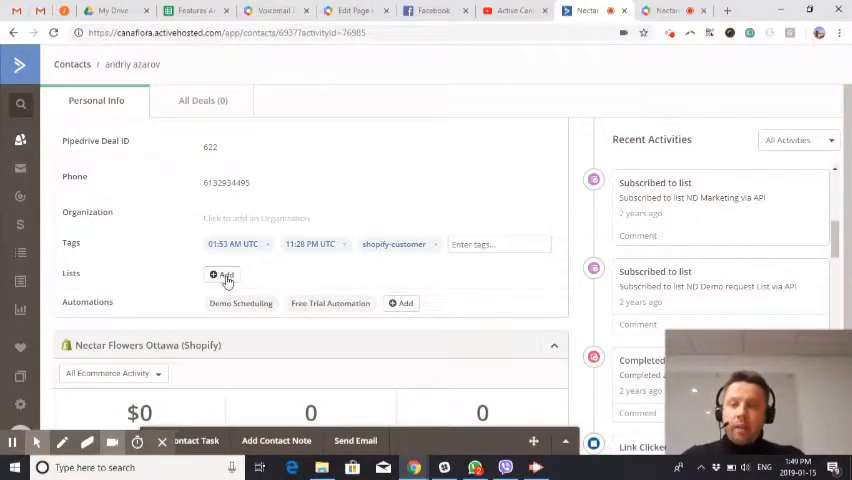
# Search 'survey' among lists and subscribe the contact to Survey Test.
pyautogui.click(220, 276)
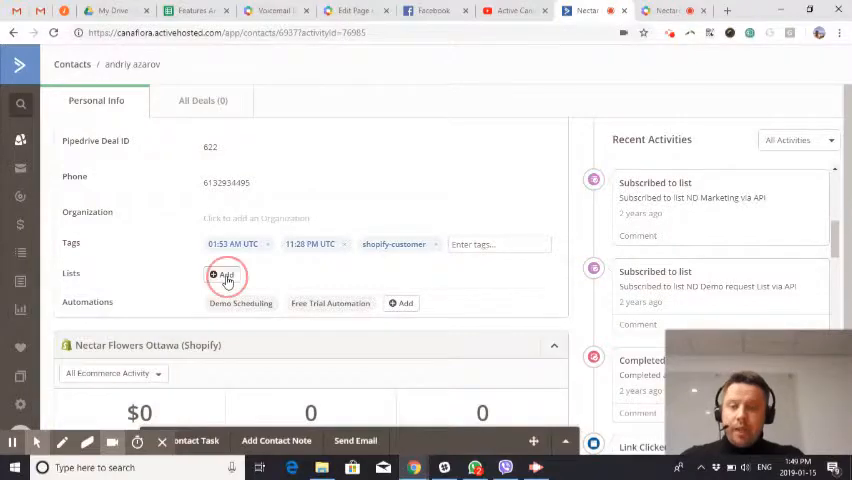
pyautogui.click(224, 276)
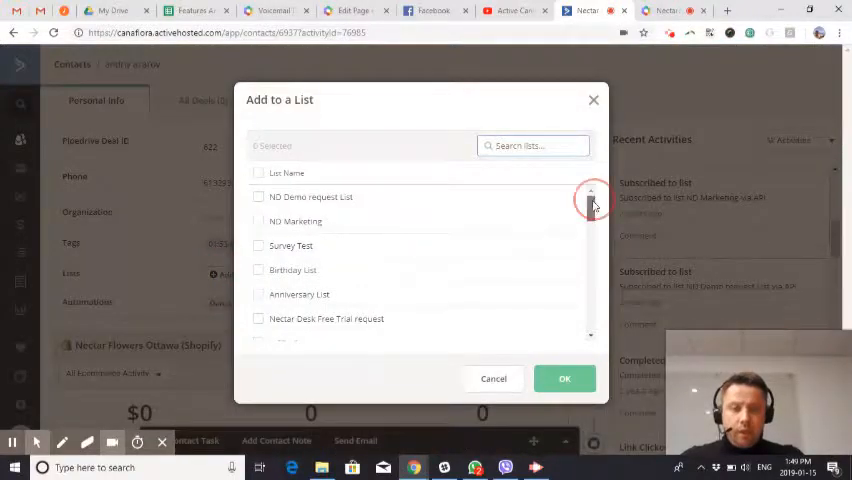
pyautogui.write('survey')
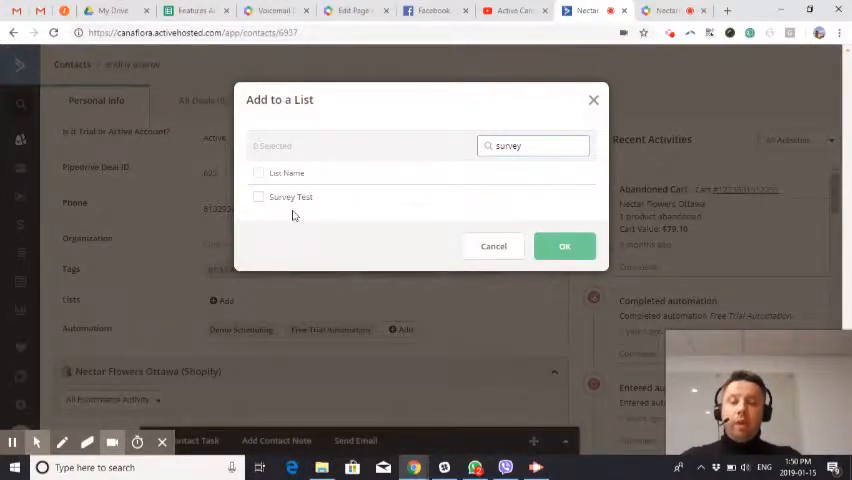
pyautogui.click(260, 196)
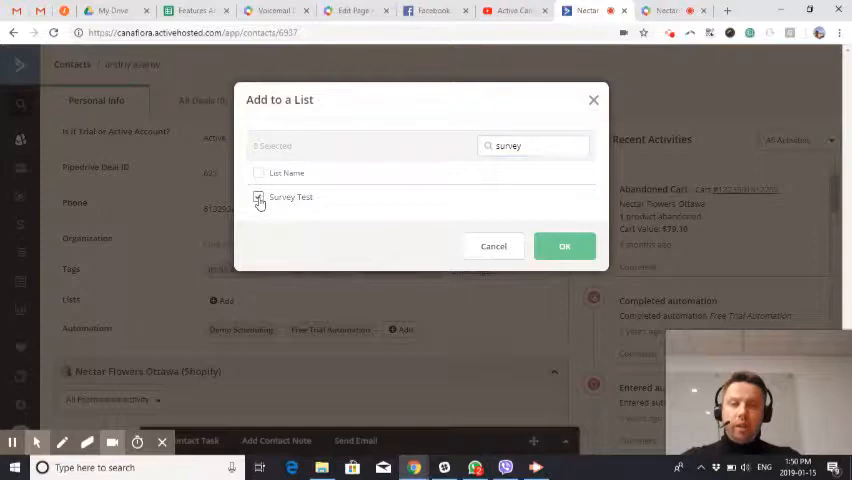
pyautogui.click(564, 246)
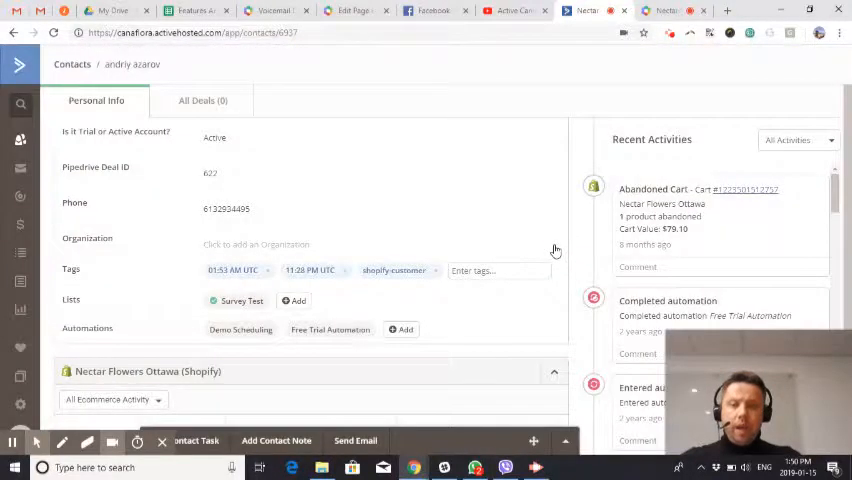